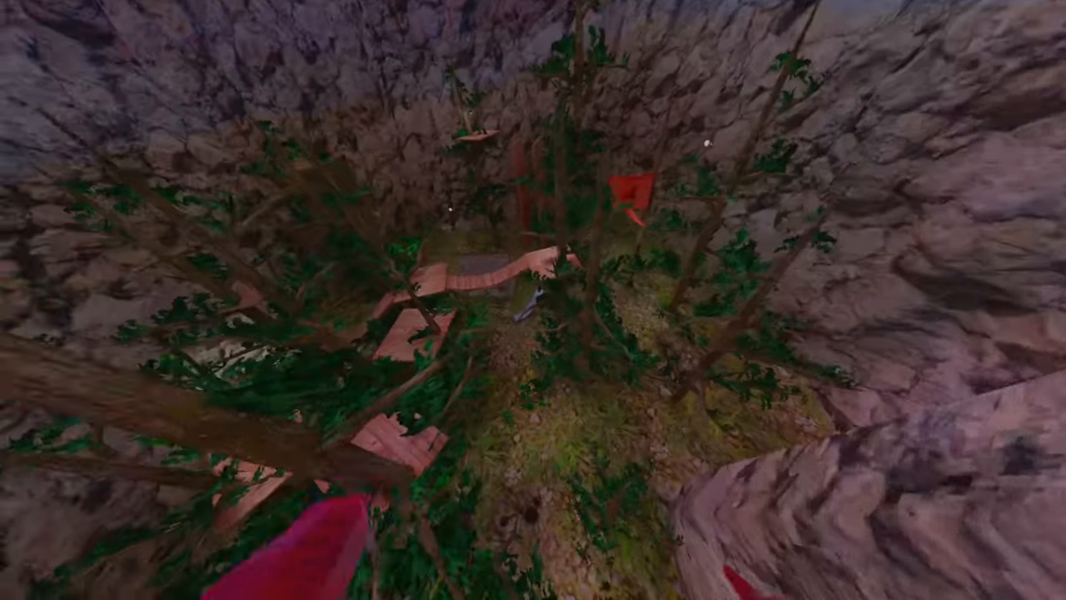
mouse_move(533, 316)
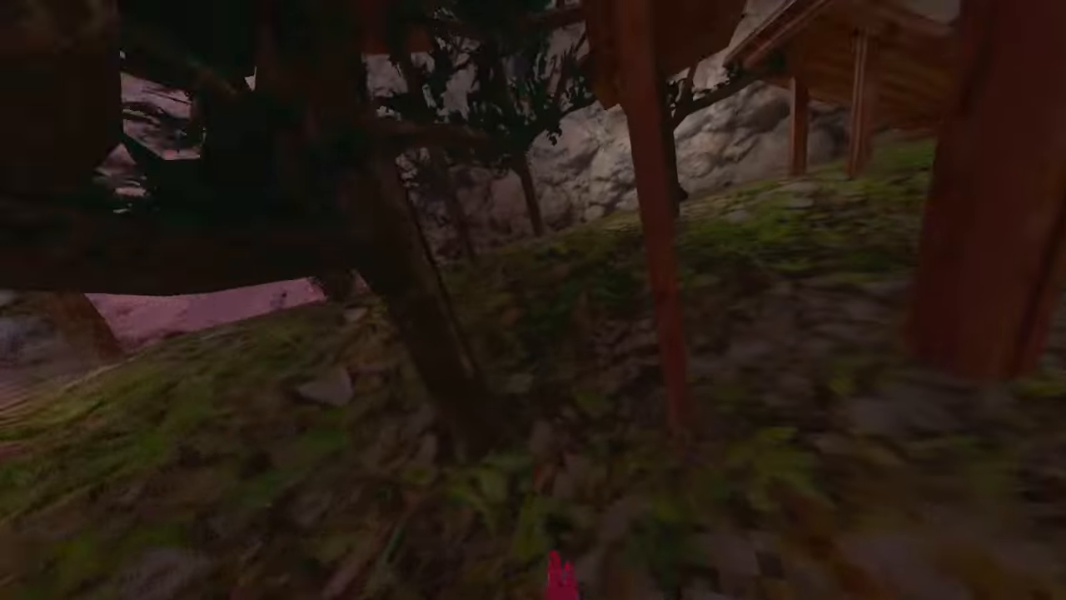